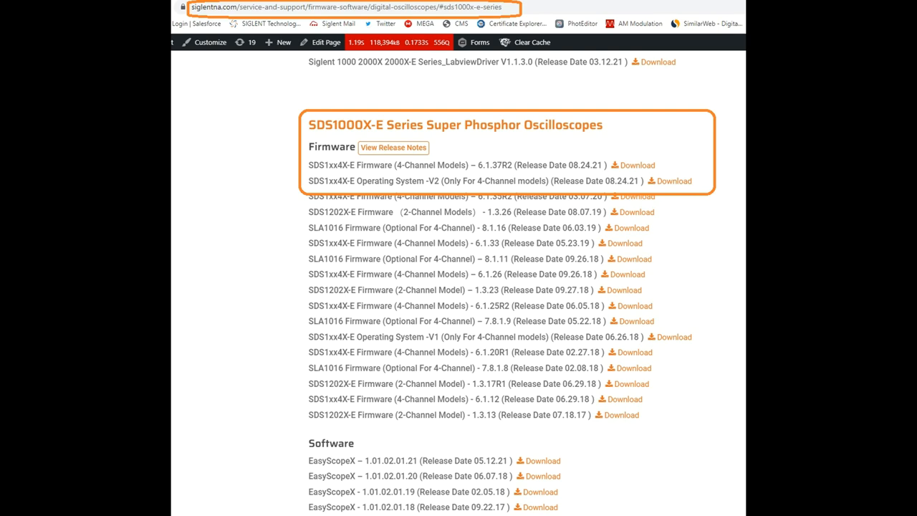
Navigate the Siglent site to the SDS1000X-E Series firmware downloads section
left_click(393, 147)
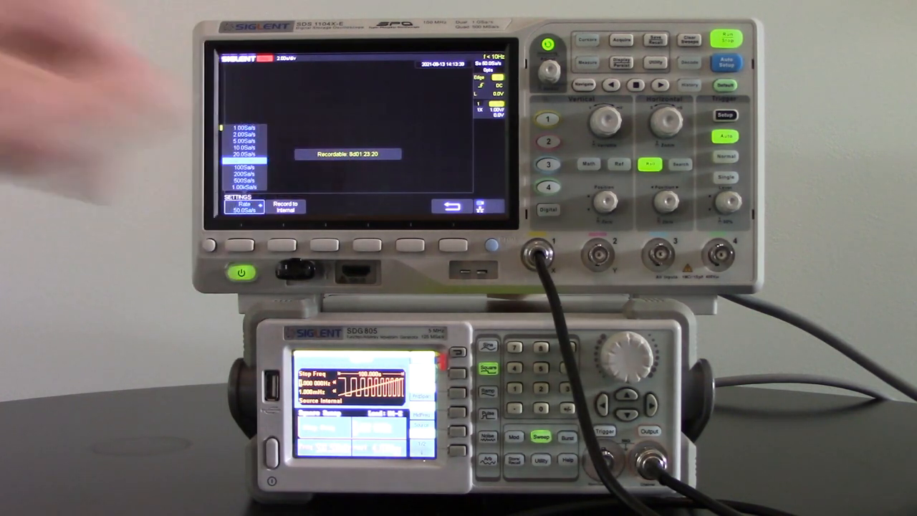
Choose 50.0 Sa/s as the data logger sample rate
left_click(285, 207)
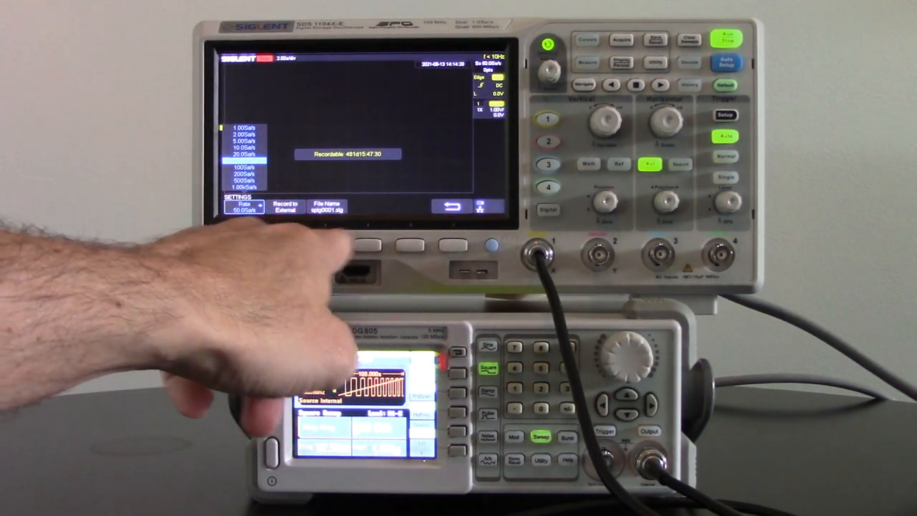